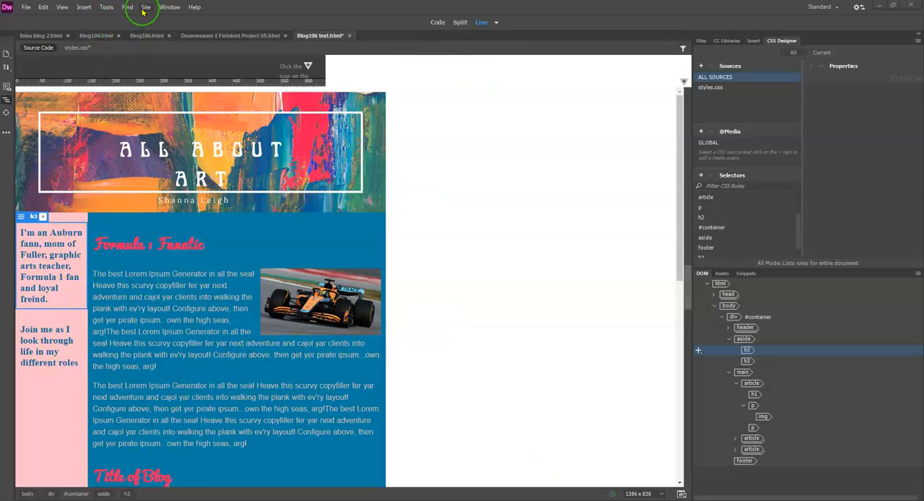
# Step: Switch the blog page from Live view to Design view after glancing at the Tools menu
pyautogui.click(107, 6)
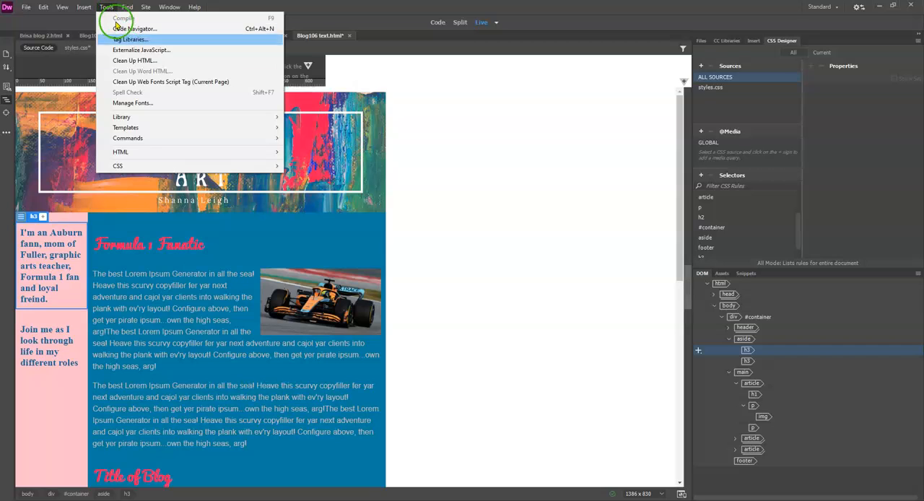
pyautogui.moveTo(118, 95)
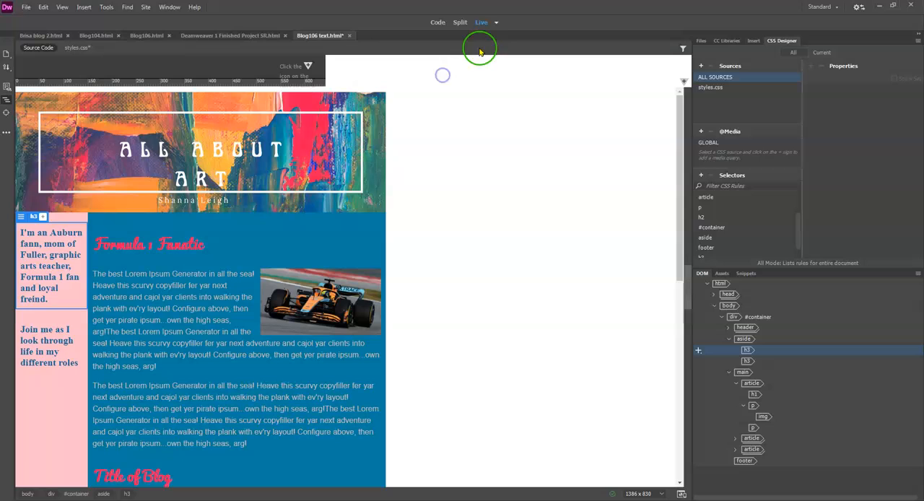
pyautogui.click(497, 23)
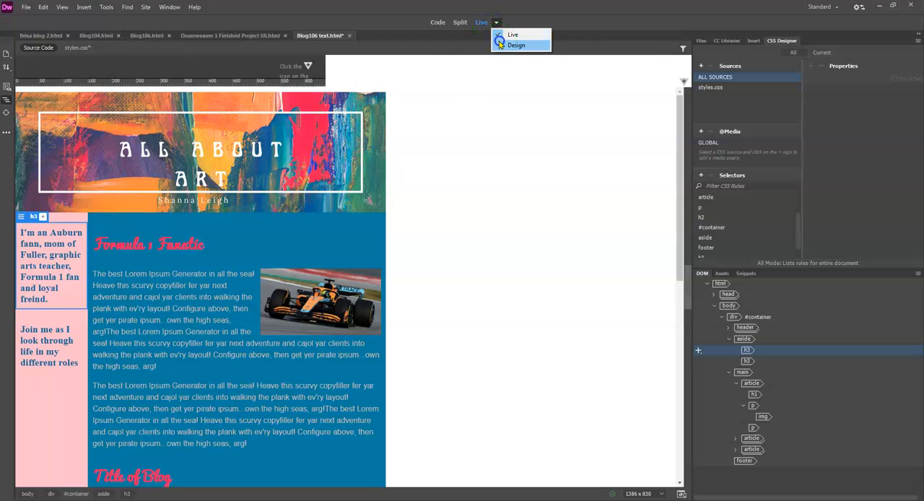
pyautogui.click(516, 44)
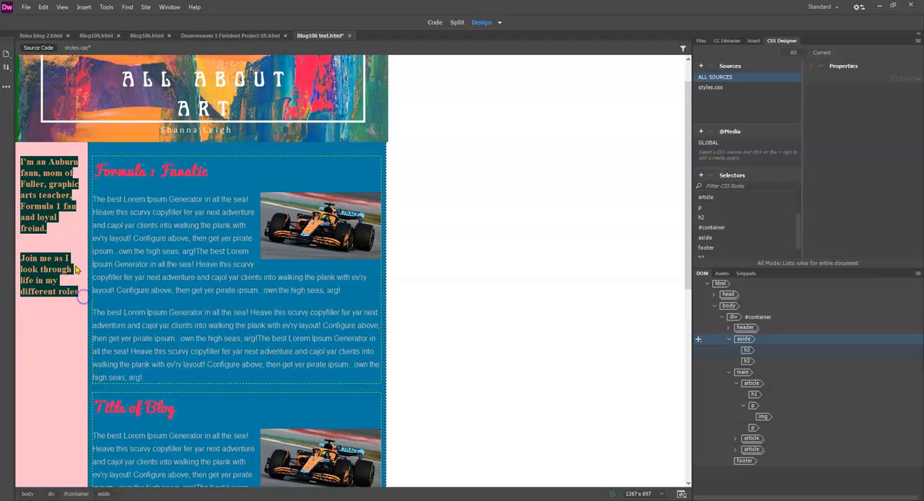
# Step: Spell-check the sidebar text, correcting 'fann' to 'fan' and 'freind' to 'friend'
pyautogui.click(107, 5)
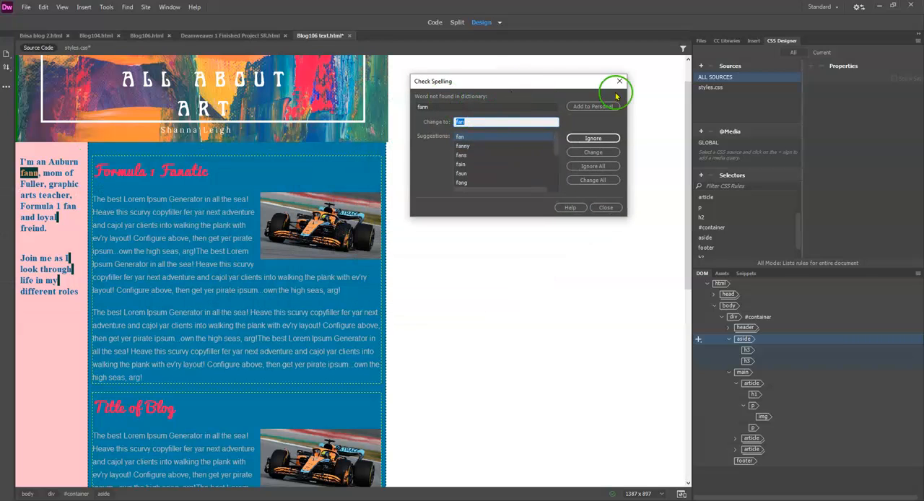
pyautogui.moveTo(531, 177)
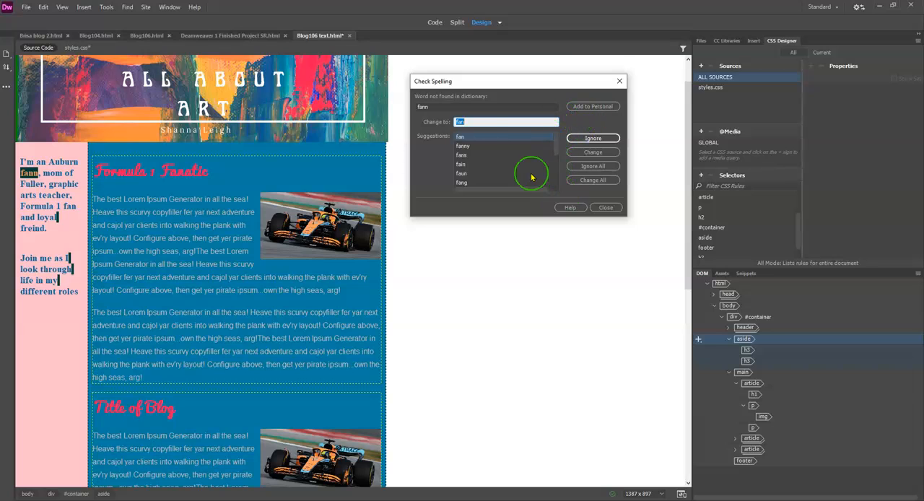
pyautogui.click(483, 121)
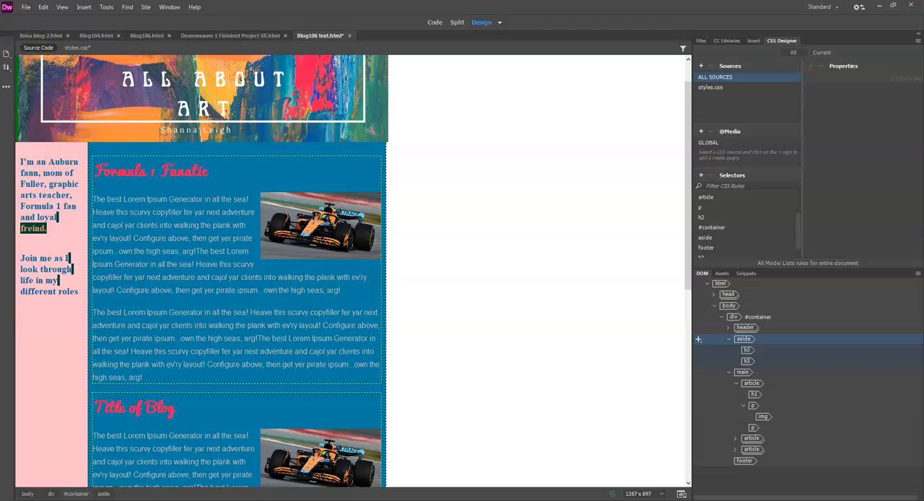
pyautogui.click(107, 6)
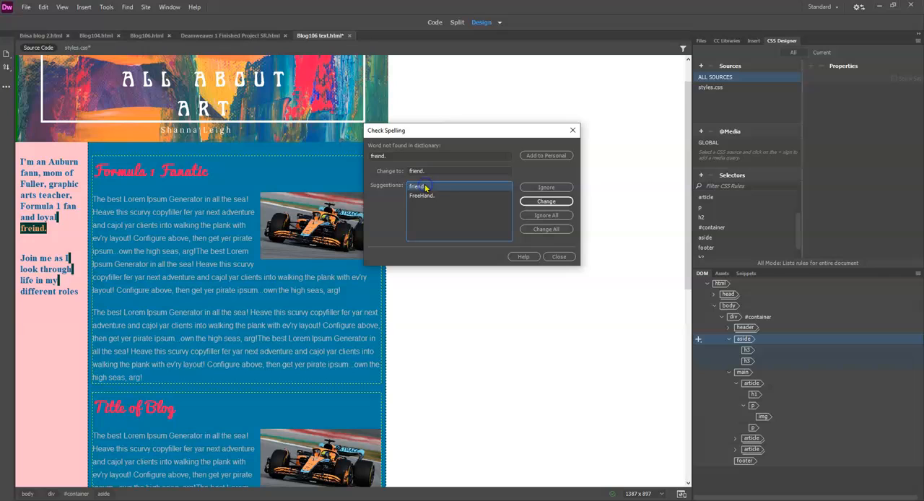
pyautogui.click(546, 201)
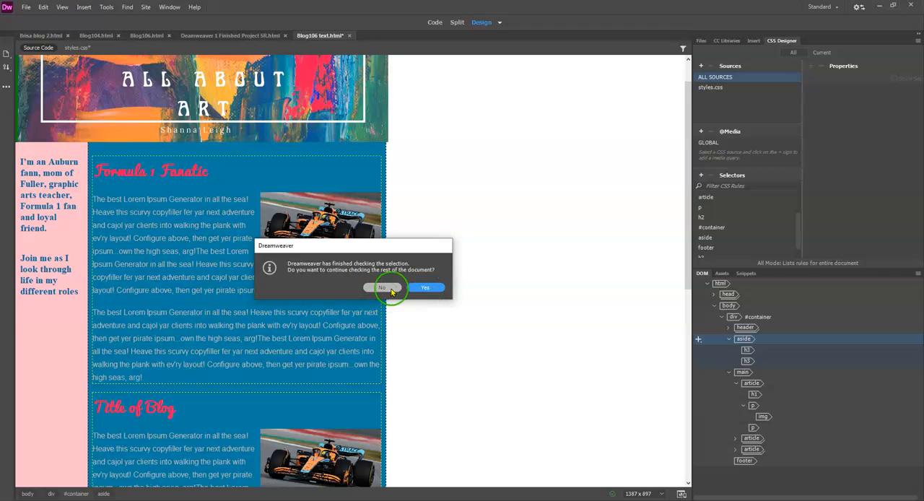
# Step: Decline checking the rest of the document and dismiss the Tools menu without a command
pyautogui.click(382, 288)
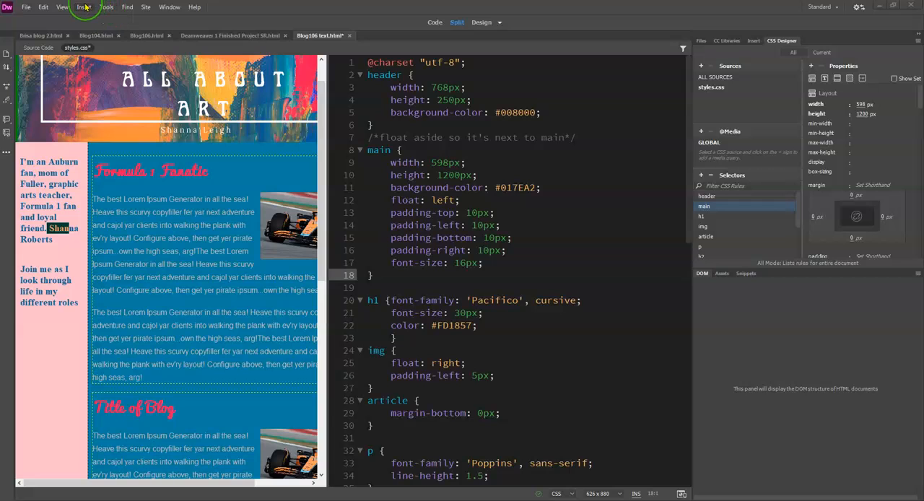
pyautogui.click(107, 5)
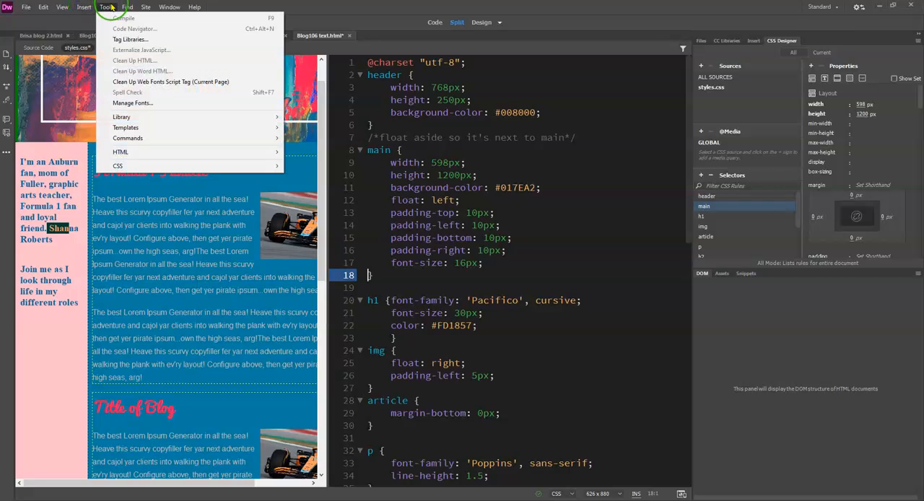
pyautogui.click(127, 6)
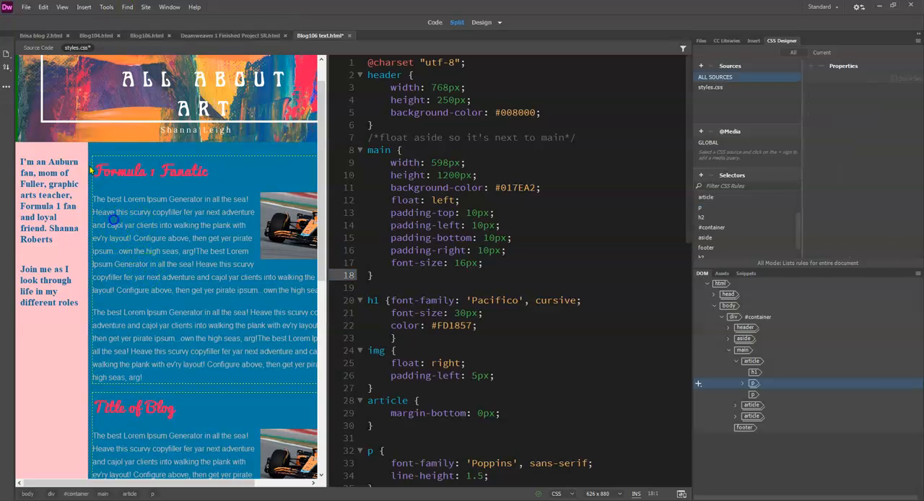
# Step: Spell-check the article paragraph, ignoring 'capt' and changing 'ev'ry' to 'every'
pyautogui.click(107, 7)
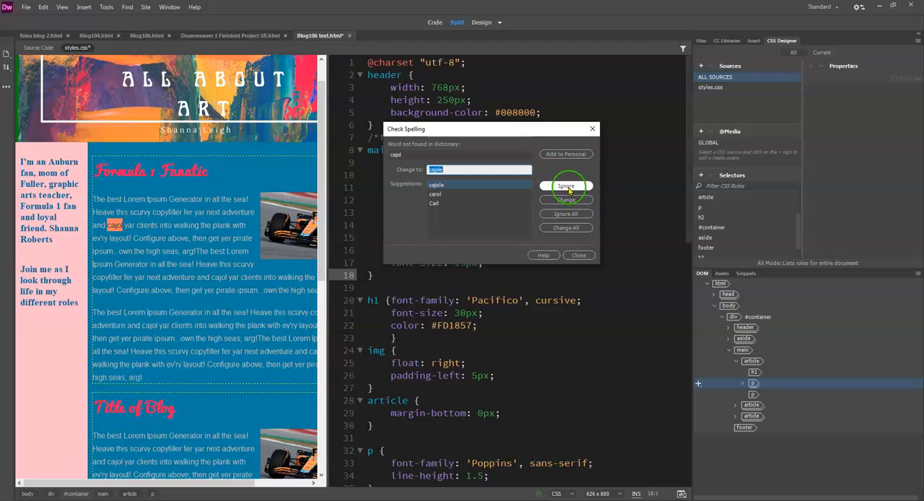
pyautogui.click(566, 185)
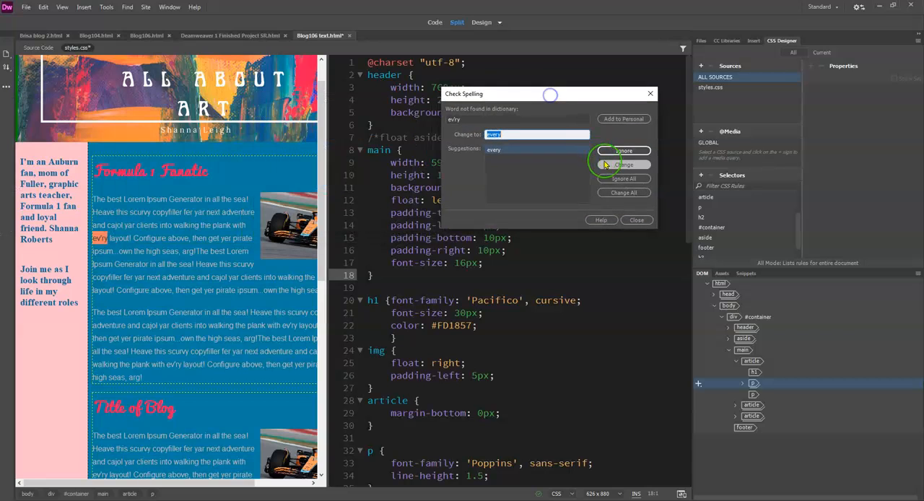
pyautogui.click(624, 165)
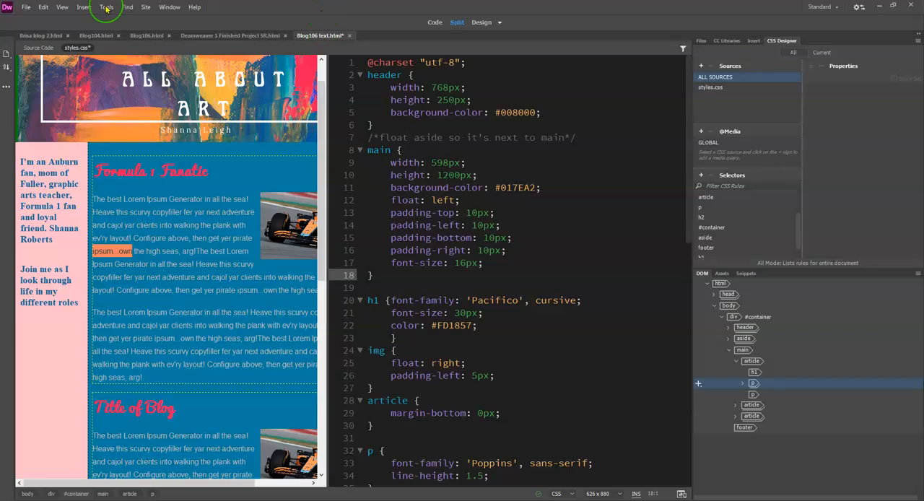
pyautogui.moveTo(106, 5)
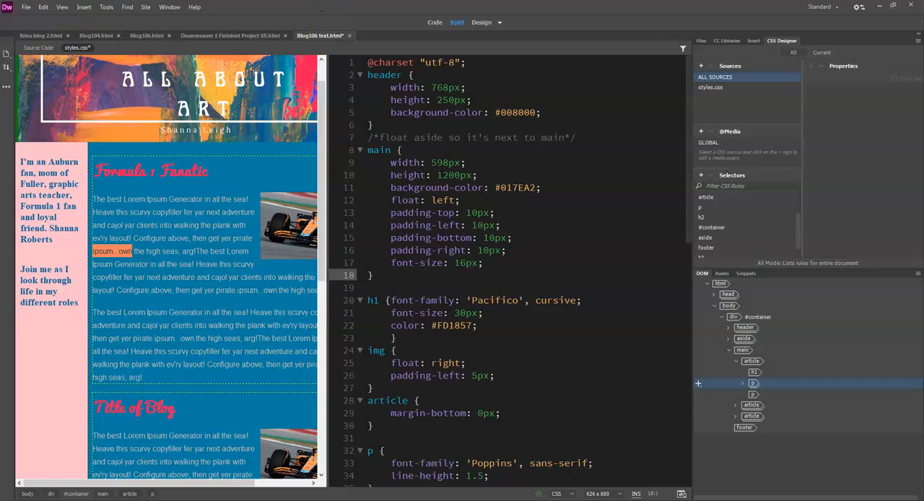
pyautogui.click(107, 6)
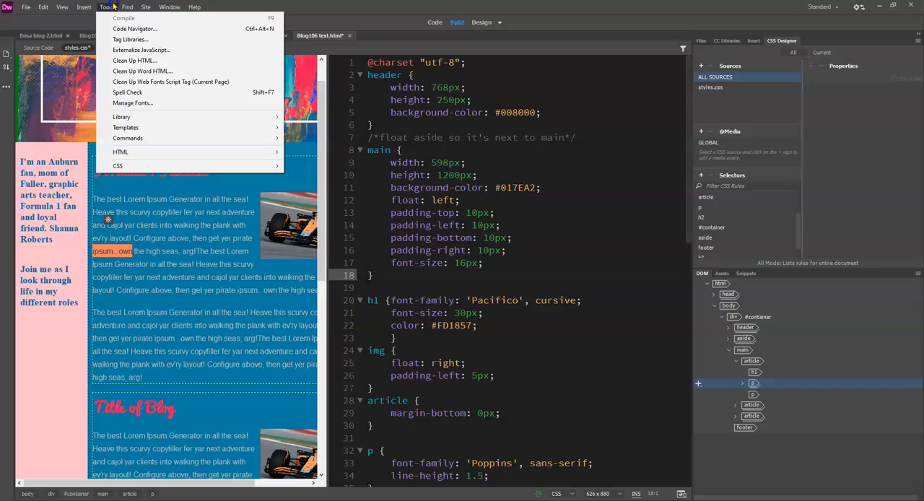